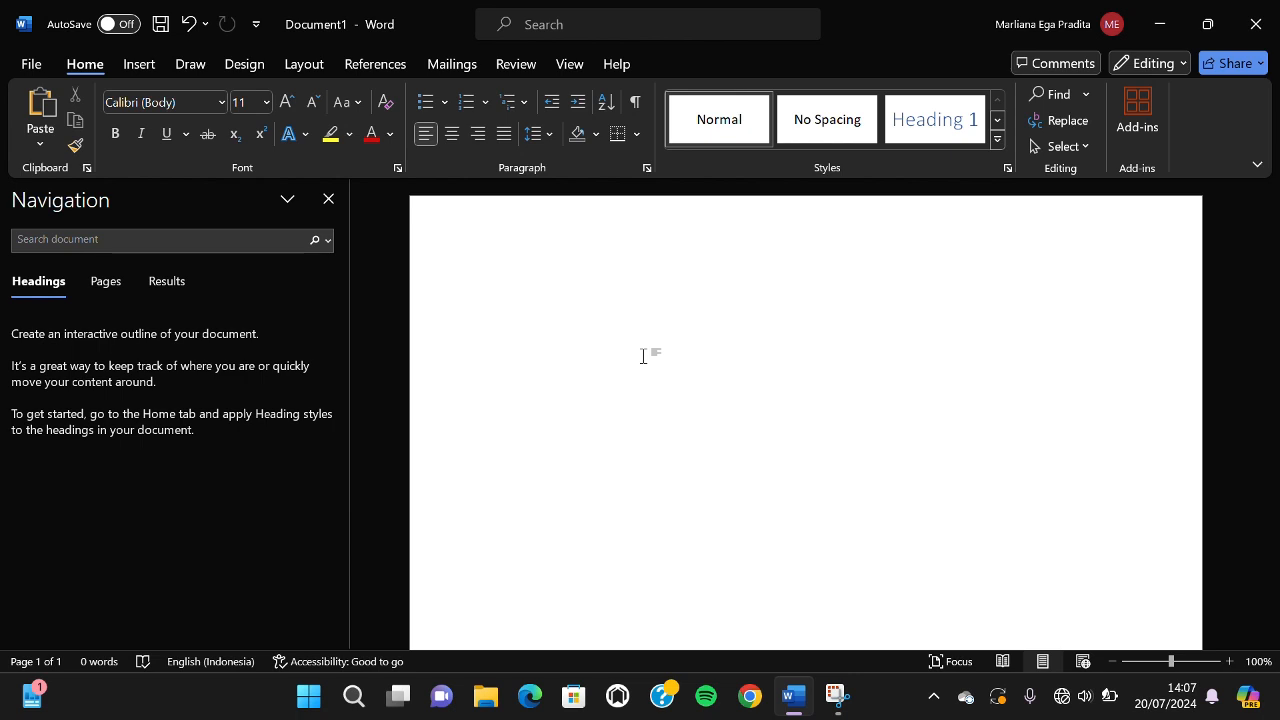
Place the cursor on the blank page and show the Insert tab's Pictures source options.
click(506, 300)
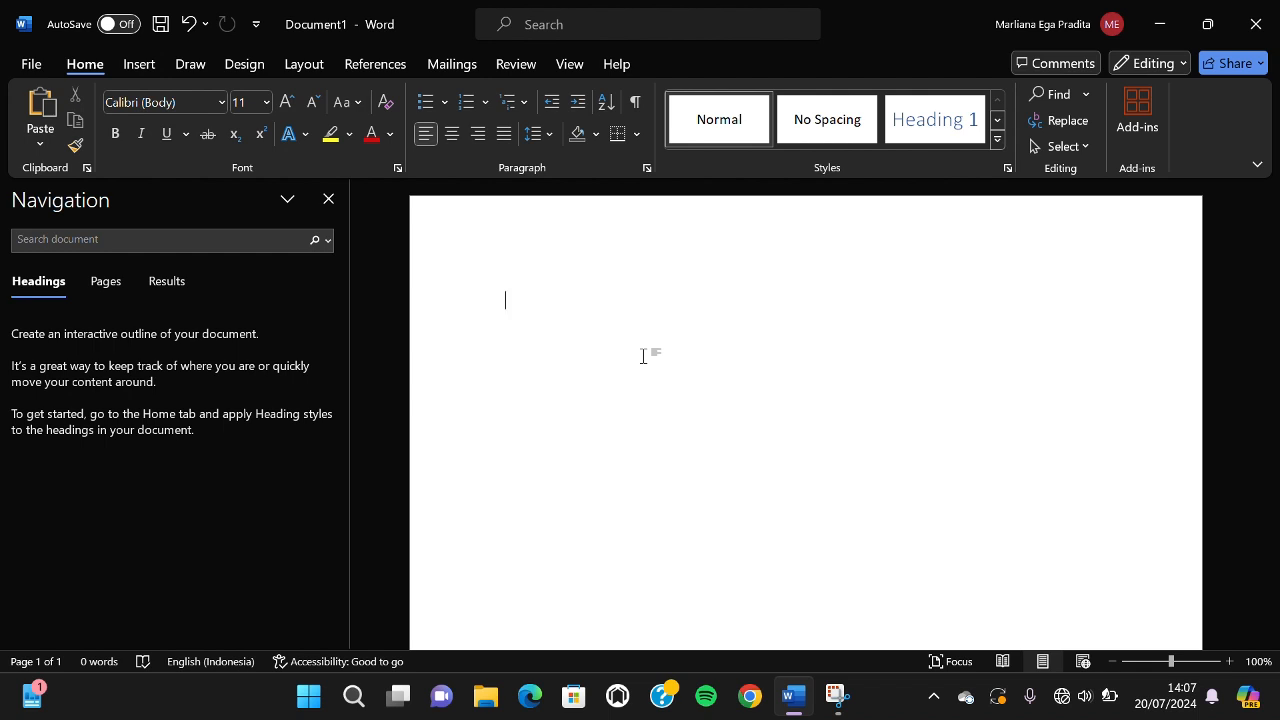
mouse_move(152, 90)
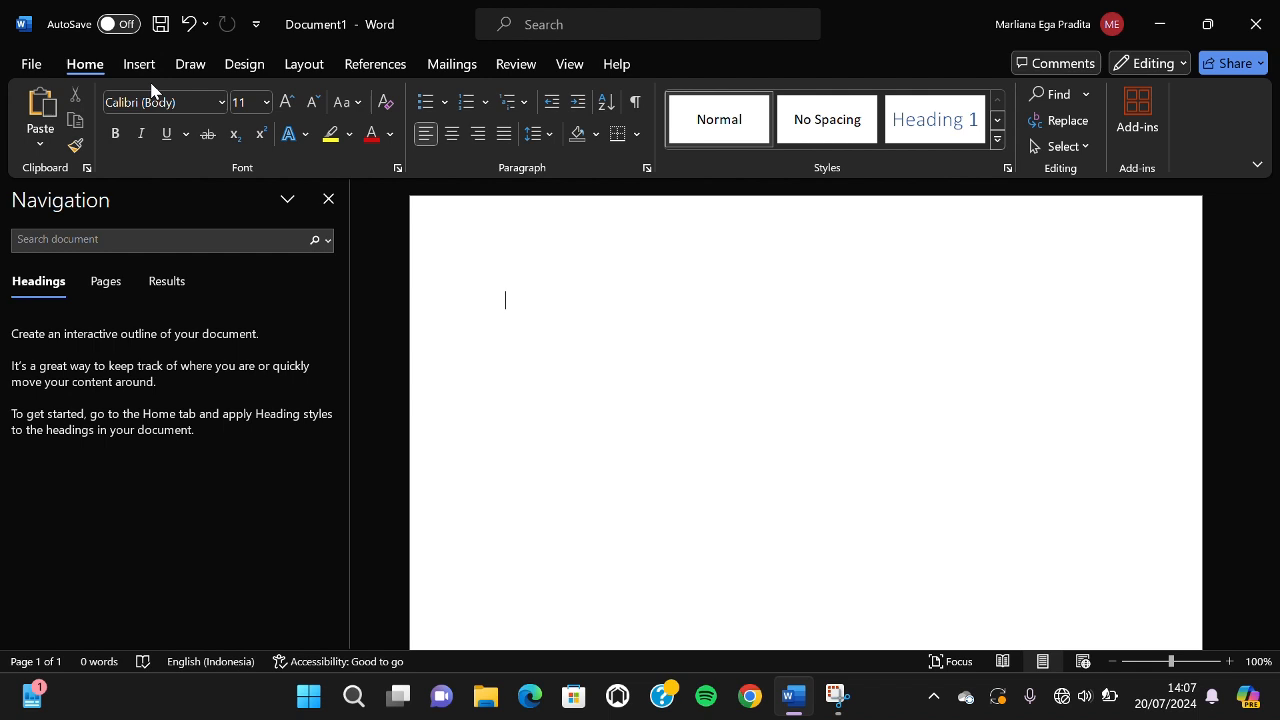
click(138, 63)
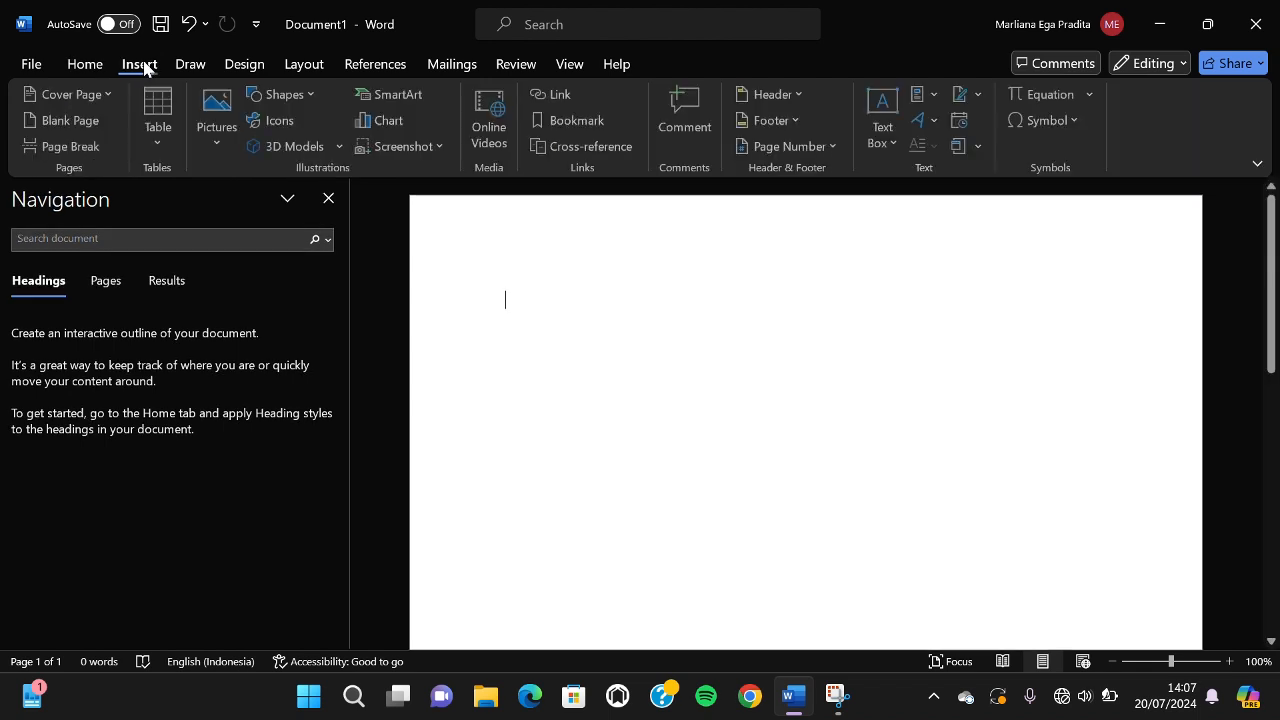
click(216, 115)
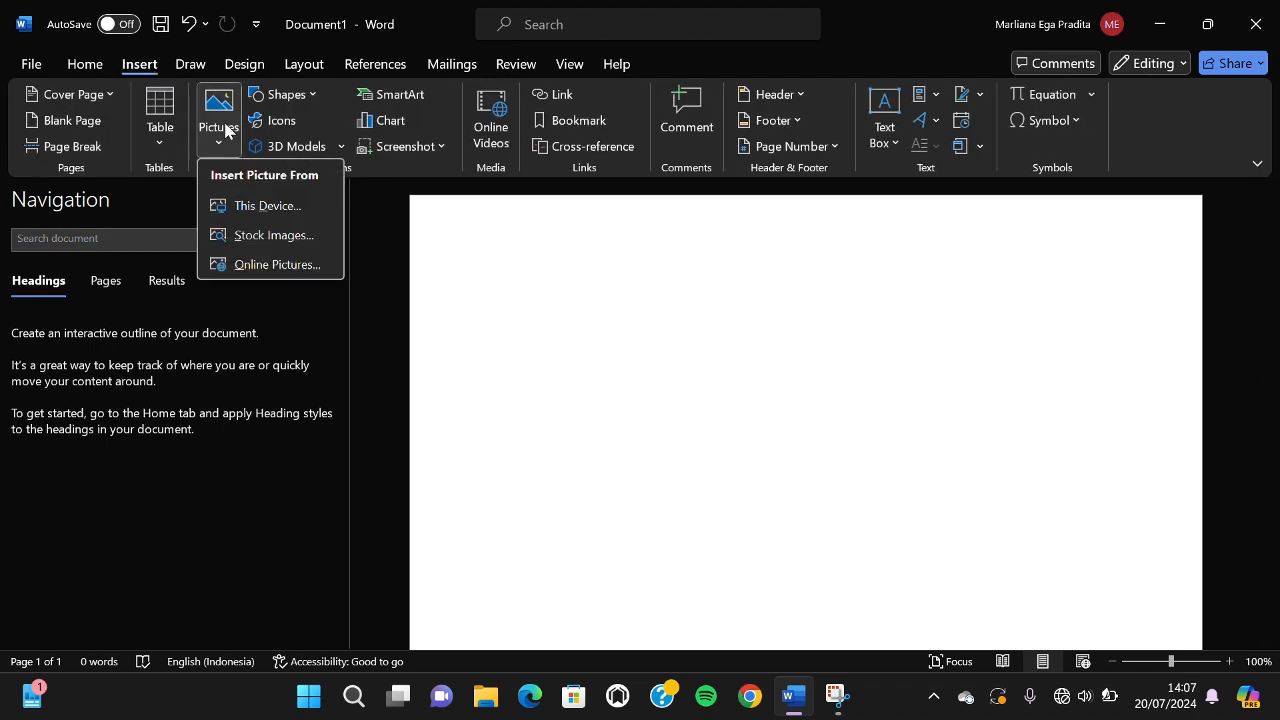
mouse_move(265, 210)
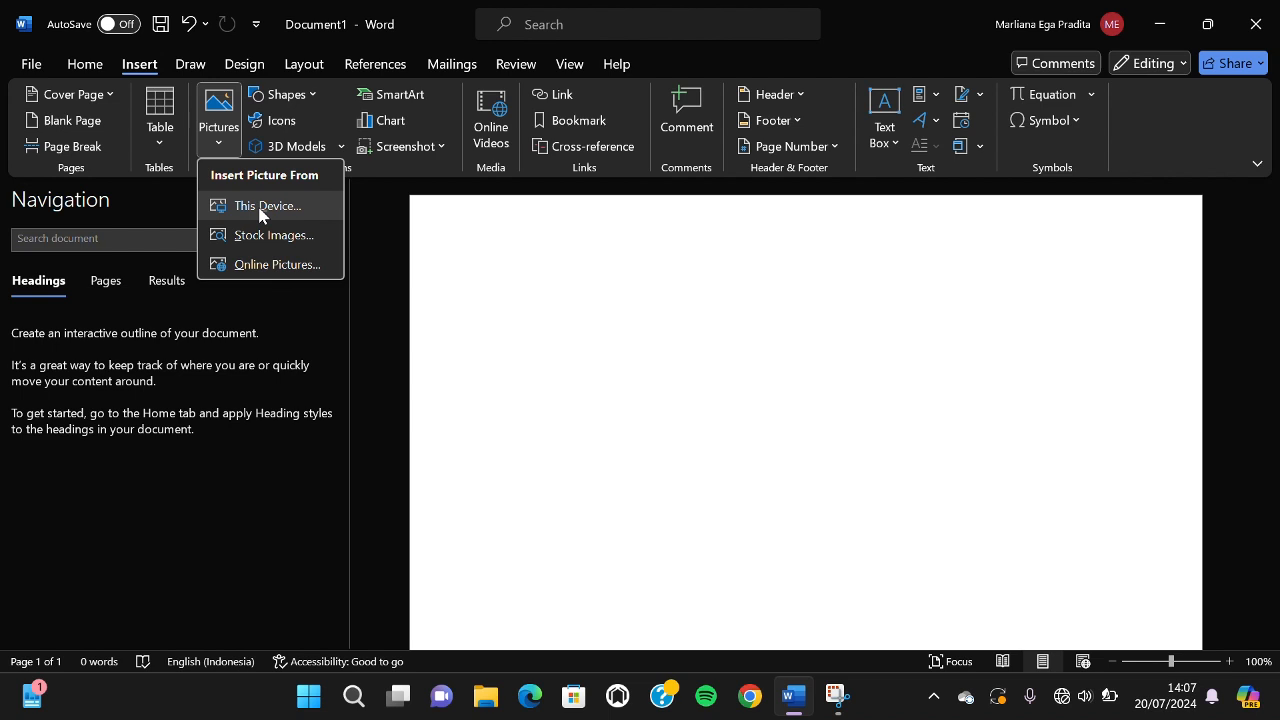
Insert the first dusk wallpaper image from Downloads via This Device.
click(266, 206)
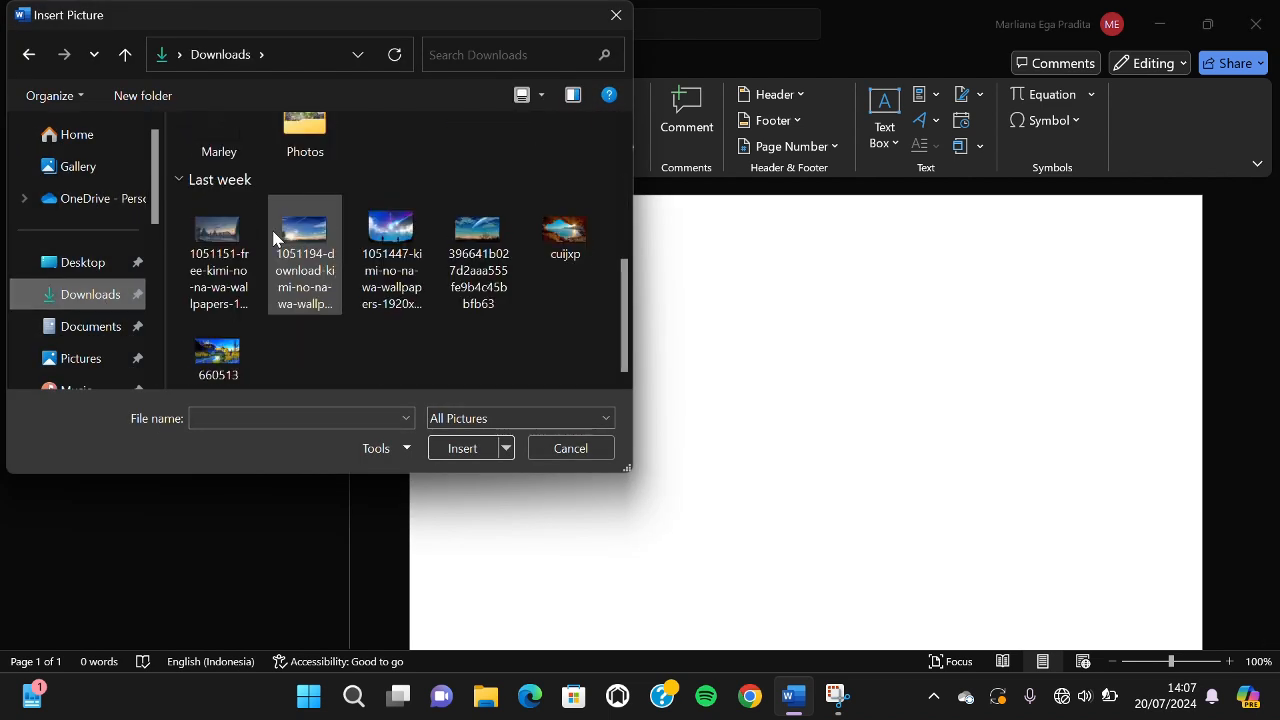
click(218, 240)
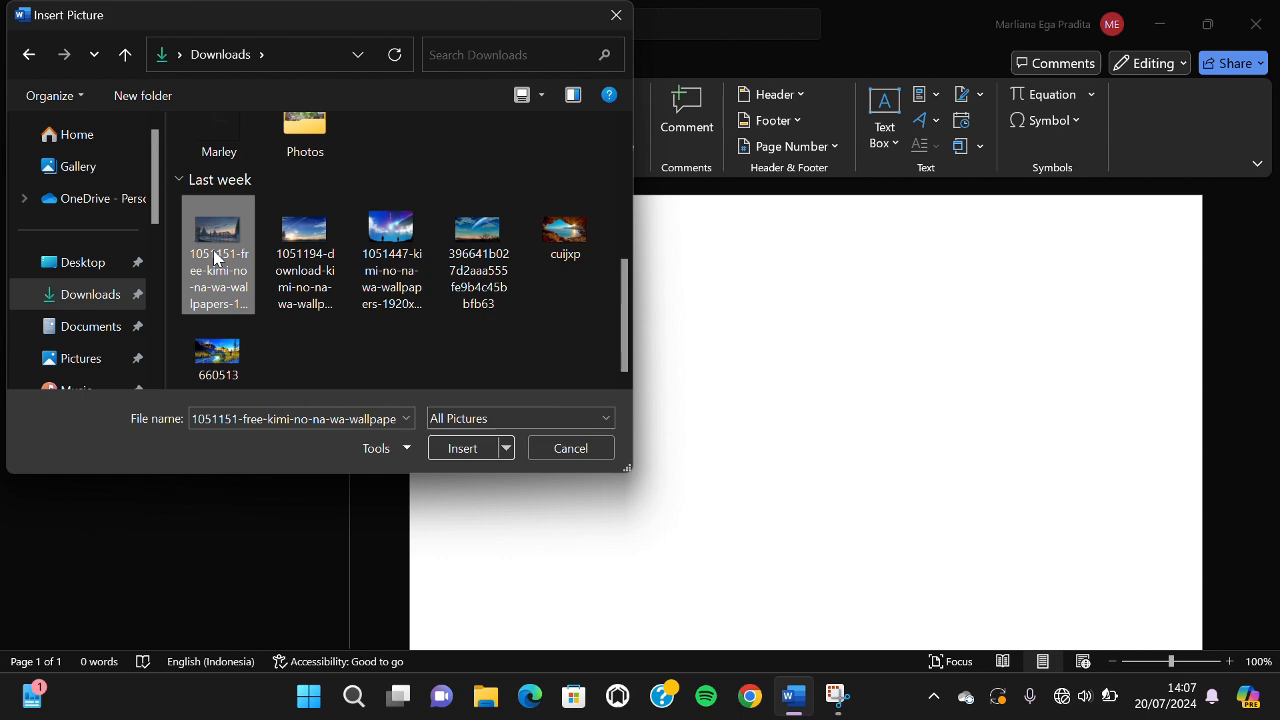
click(462, 447)
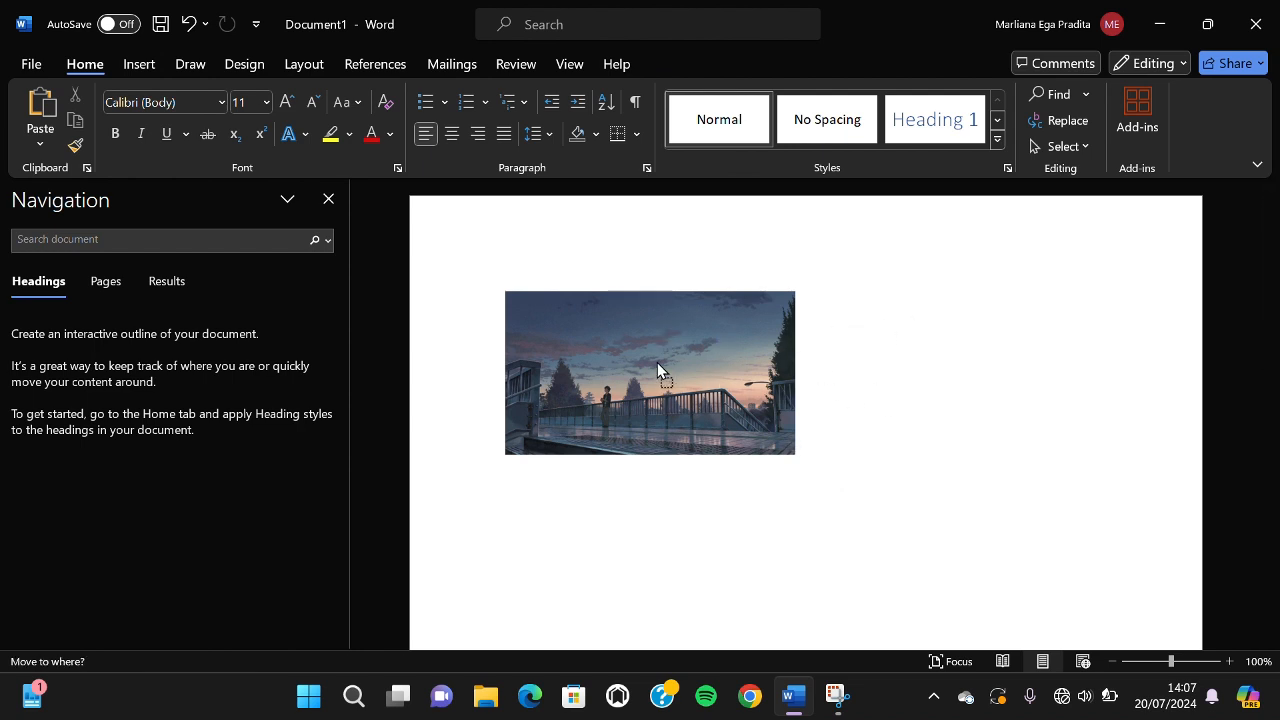
Select the landscape photo and open its right-click context menu.
click(650, 372)
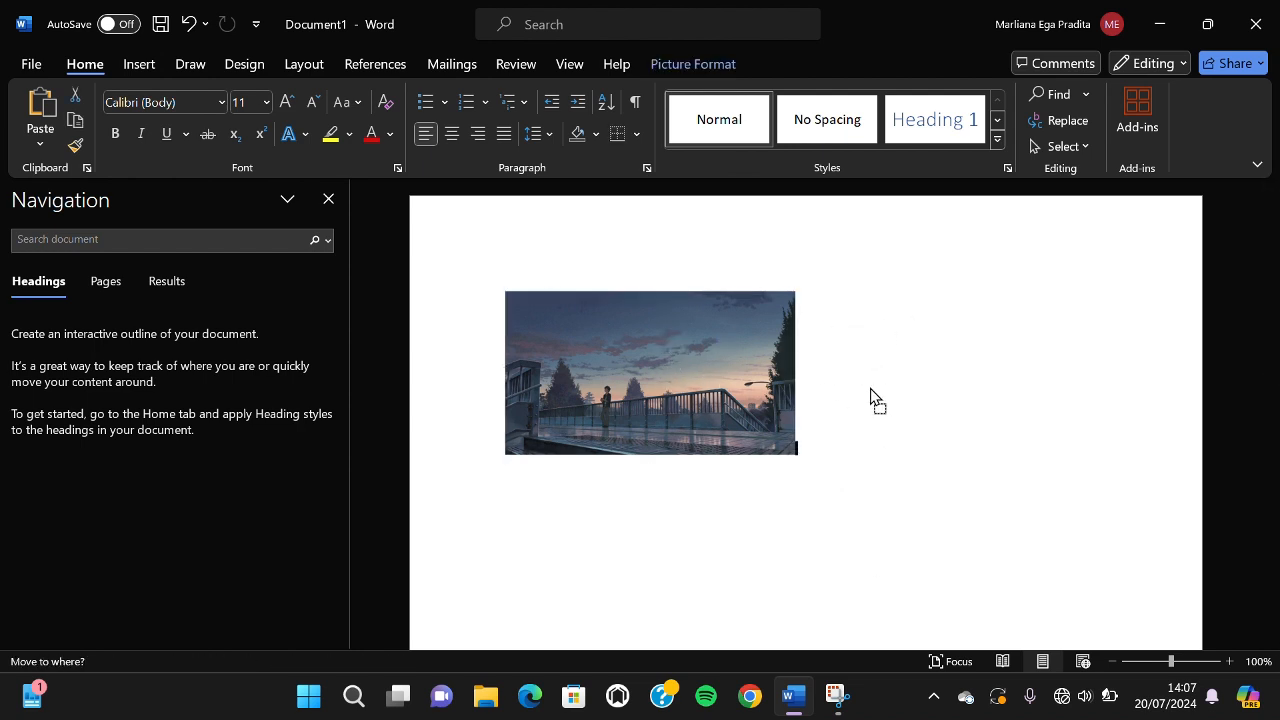
click(650, 372)
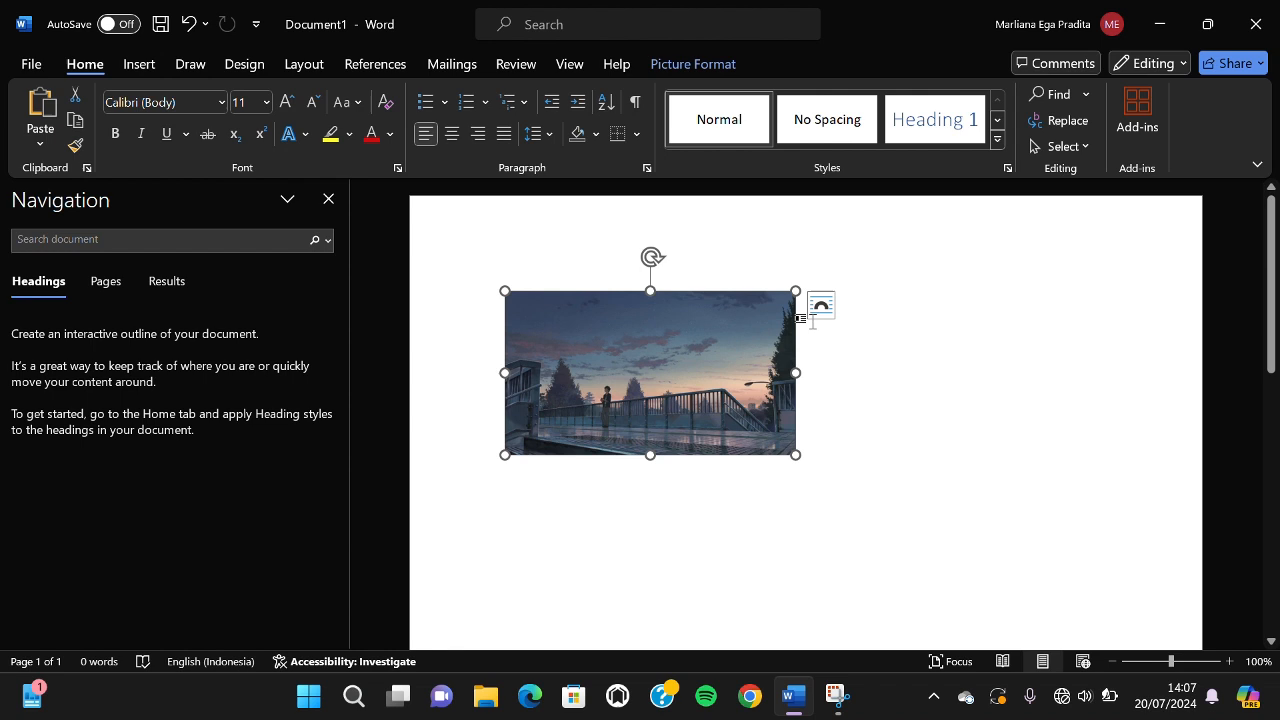
mouse_move(820, 307)
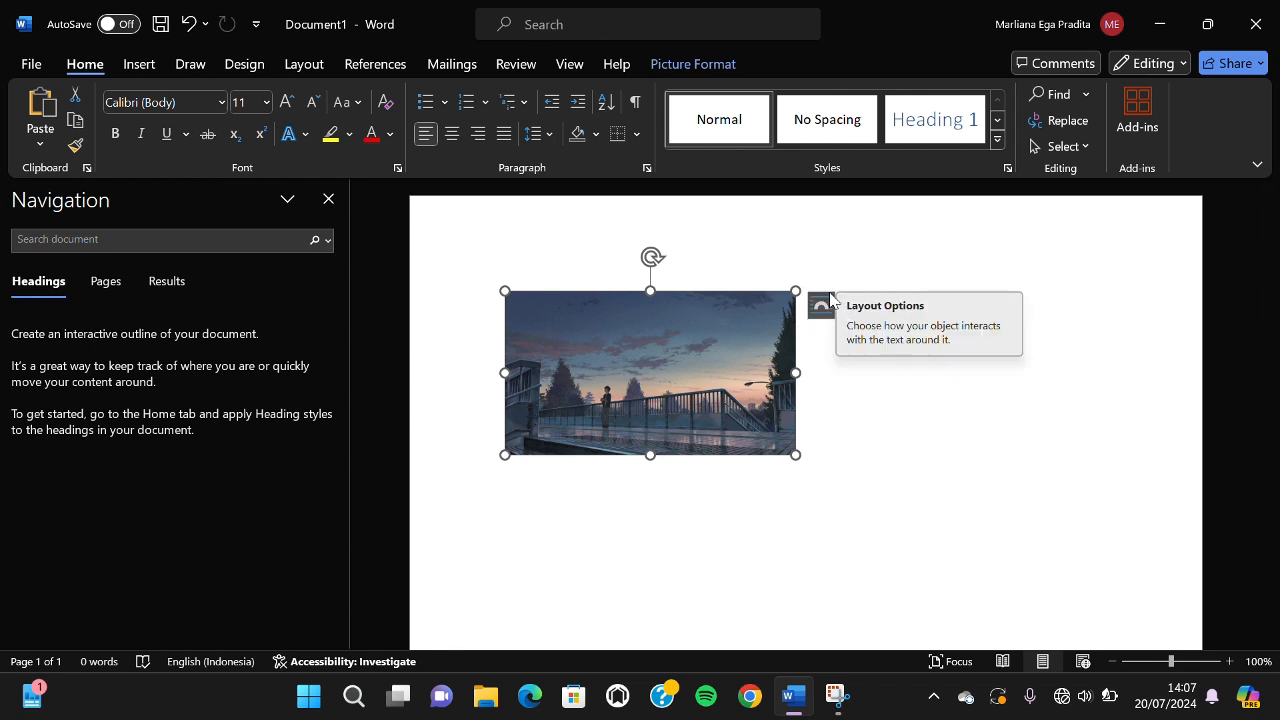
mouse_move(722, 375)
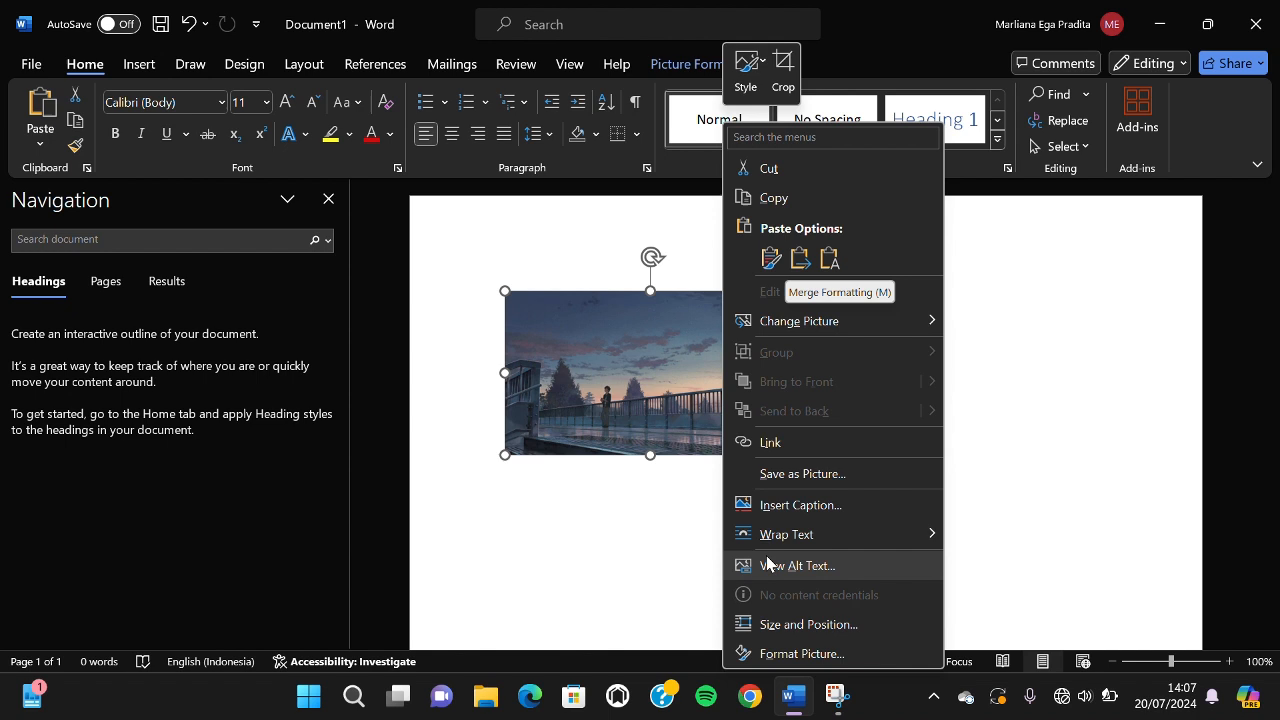
Open the Wrap Text submenu for the landscape photo.
click(787, 534)
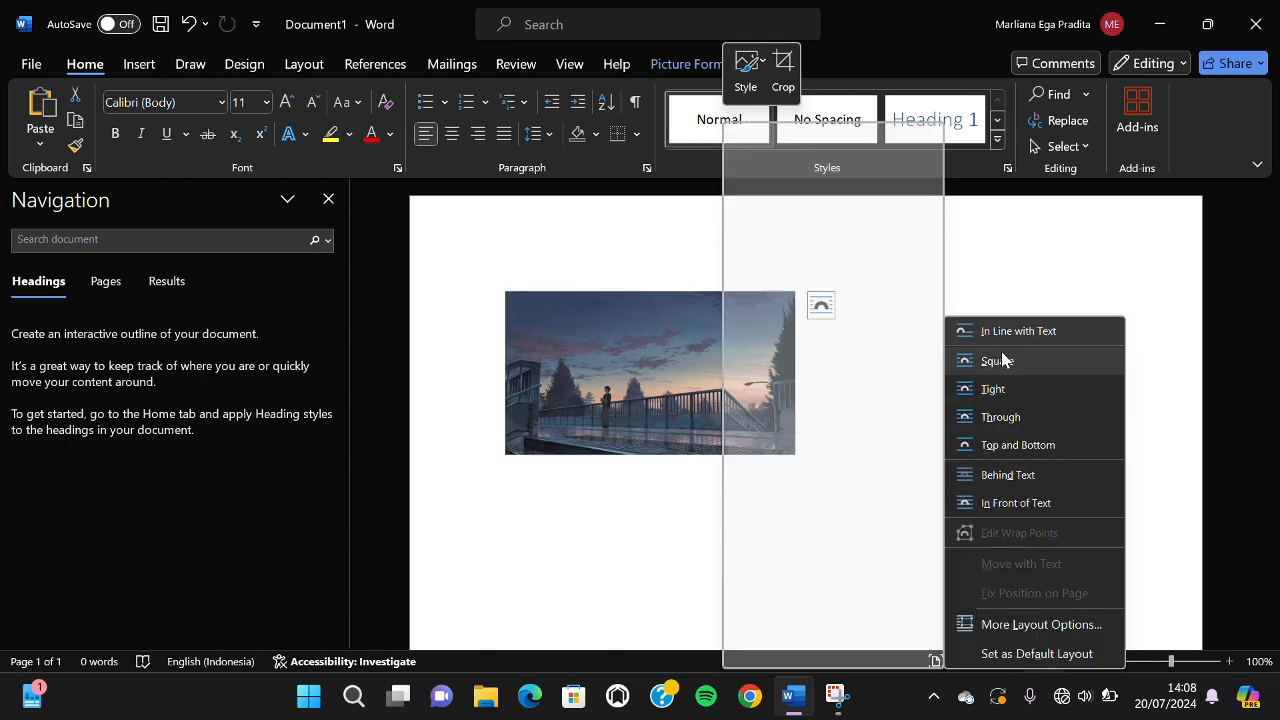
mouse_move(999, 417)
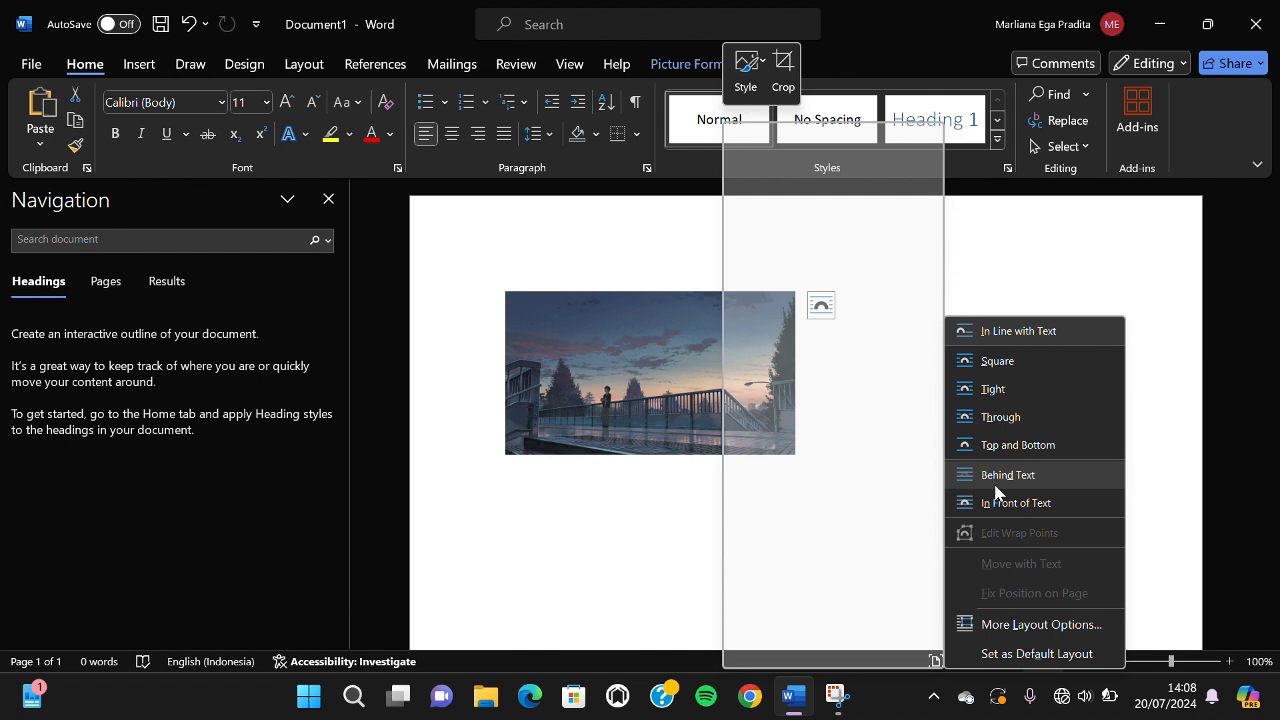
mouse_move(1016, 503)
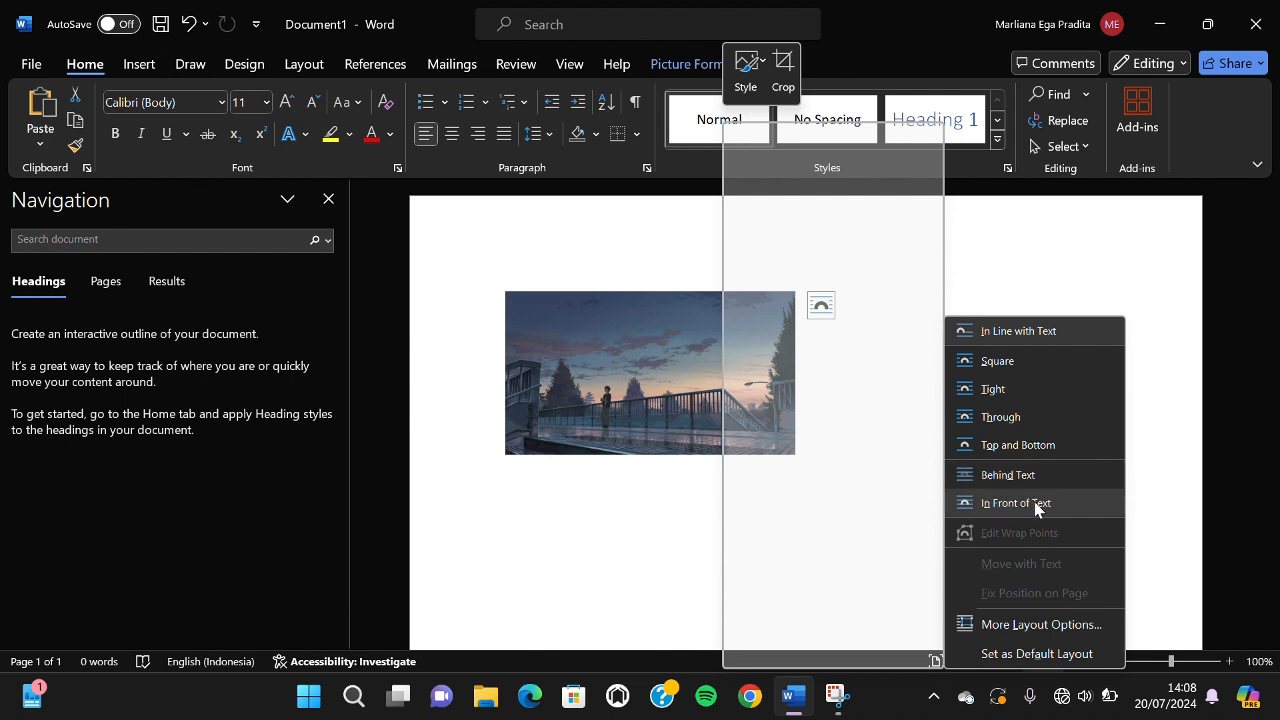